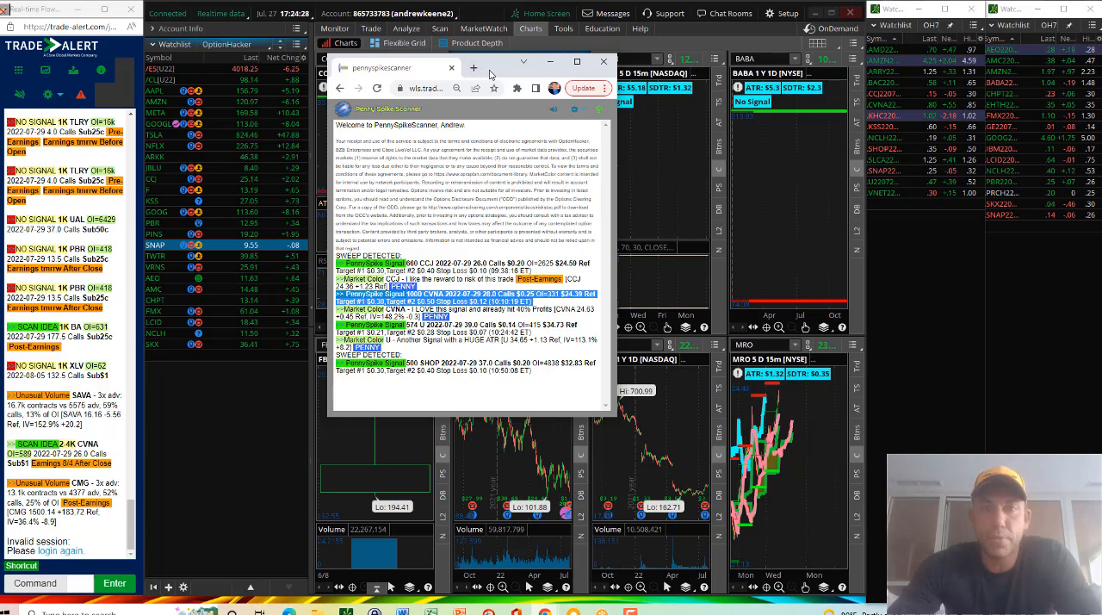
Close the PennySpikeScanner alert, view CVNA's option chain on Trade, and return to Charts.
left_click(603, 62)
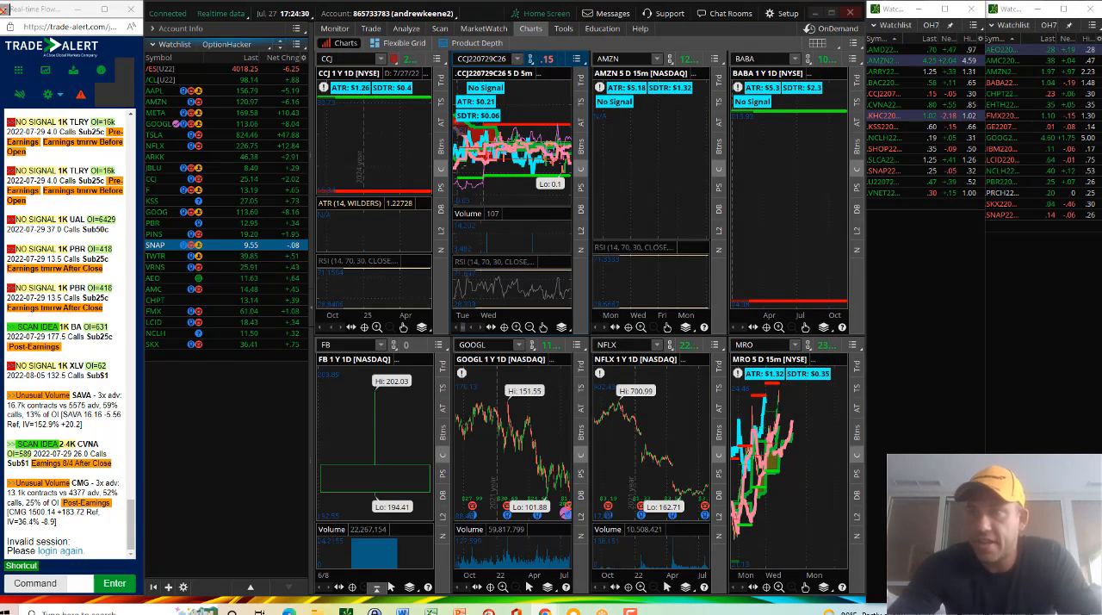
left_click(372, 27)
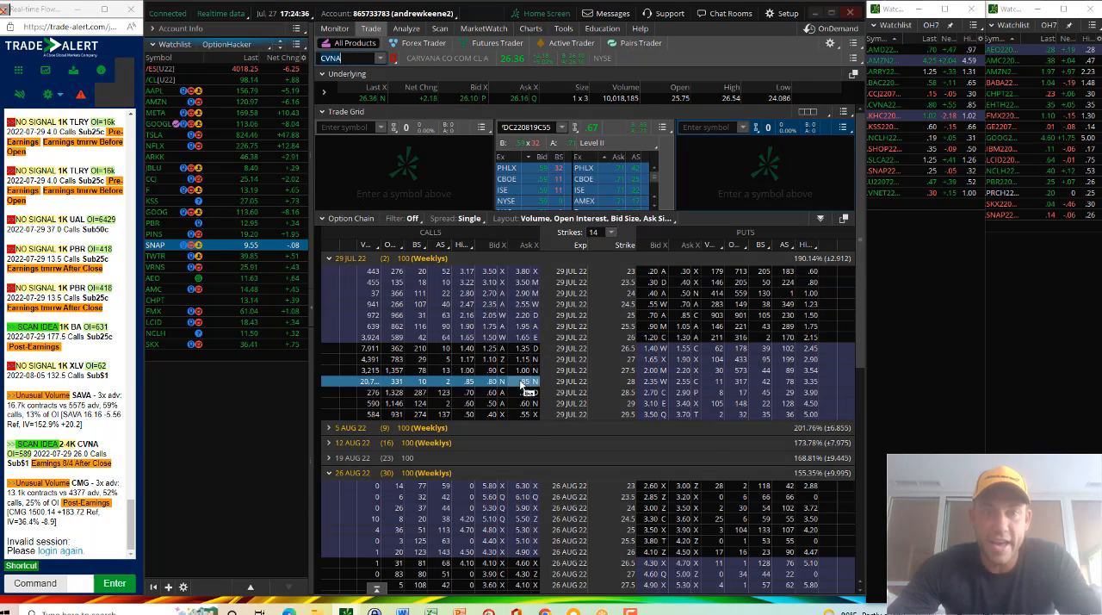
left_click(531, 28)
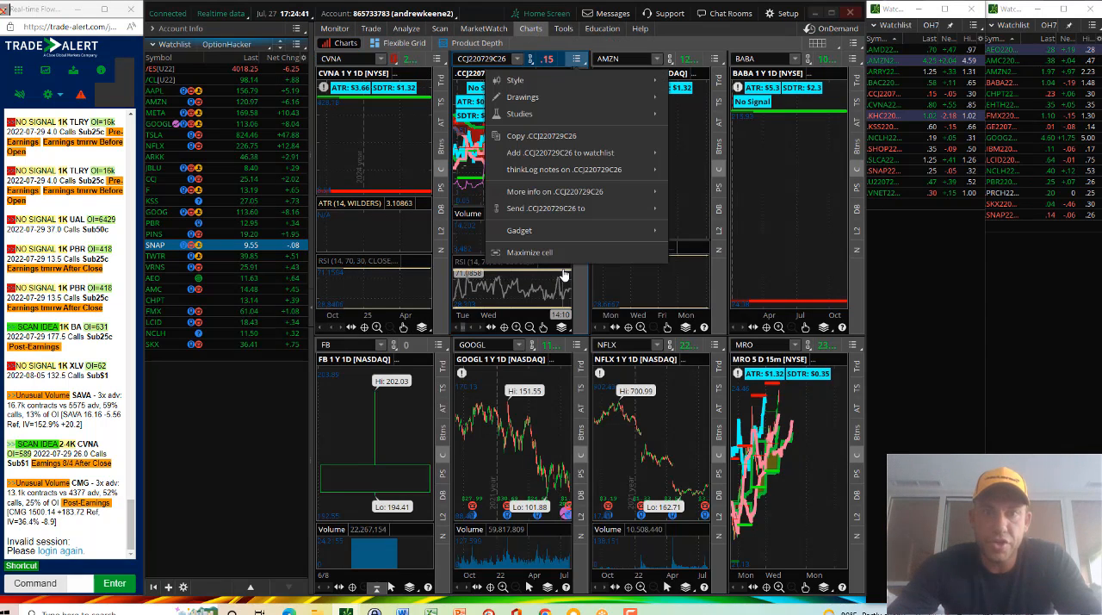
Maximize the CVNA220729C28 5D 5m chart cell to fill the charting area.
left_click(530, 252)
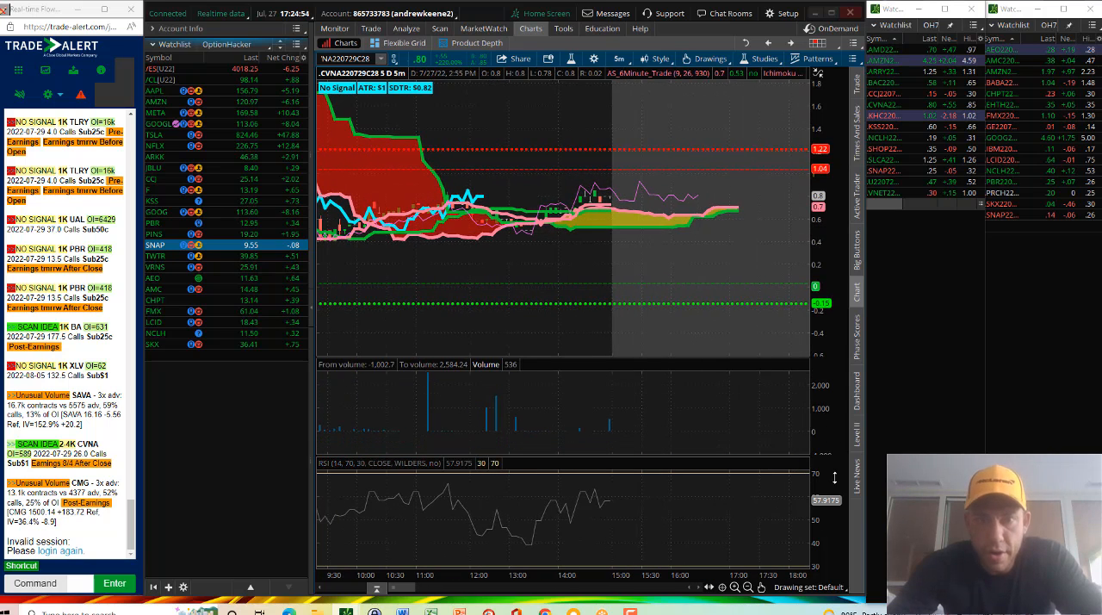
mouse_move(428, 402)
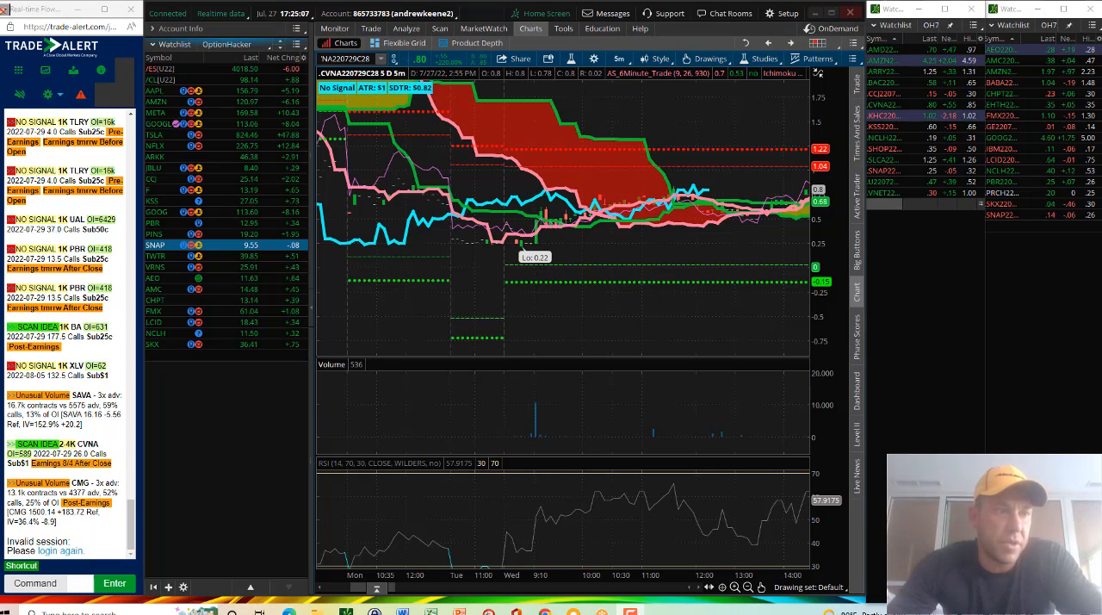
mouse_move(533, 389)
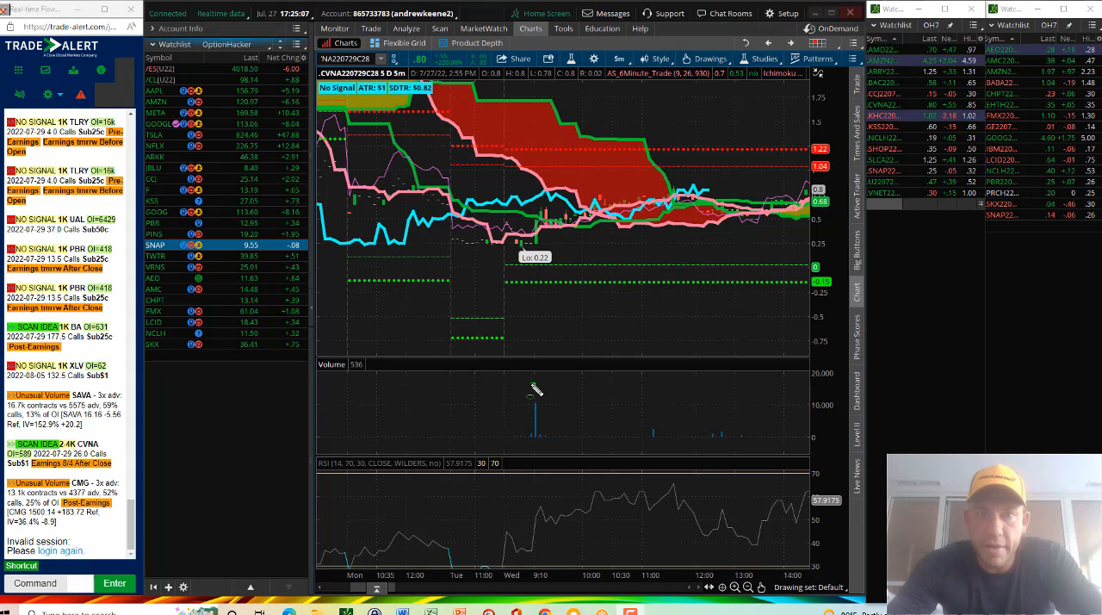